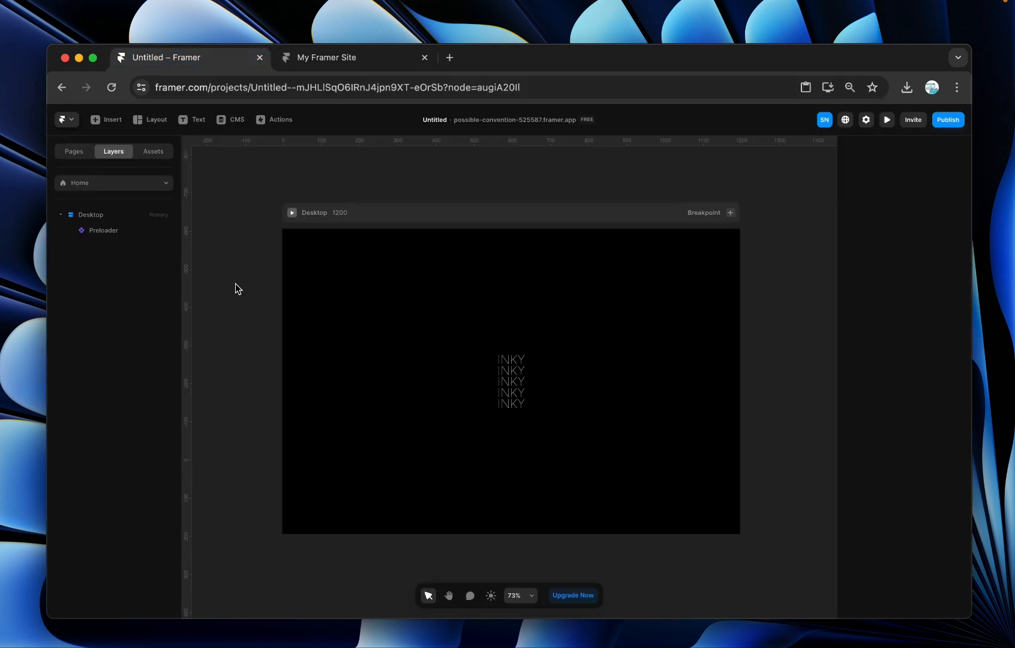
Step: Select the Preloader instance on the home page and enter Edit mode for its variants
{"action": "left_click", "coordinate": [103, 231]}
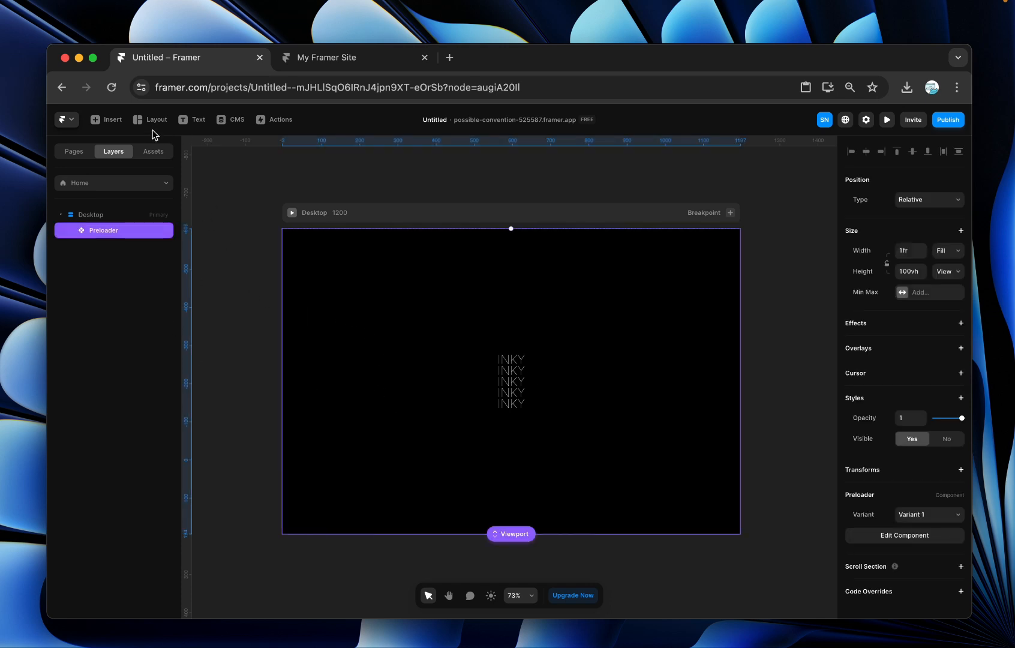
{"action": "left_click", "coordinate": [153, 120]}
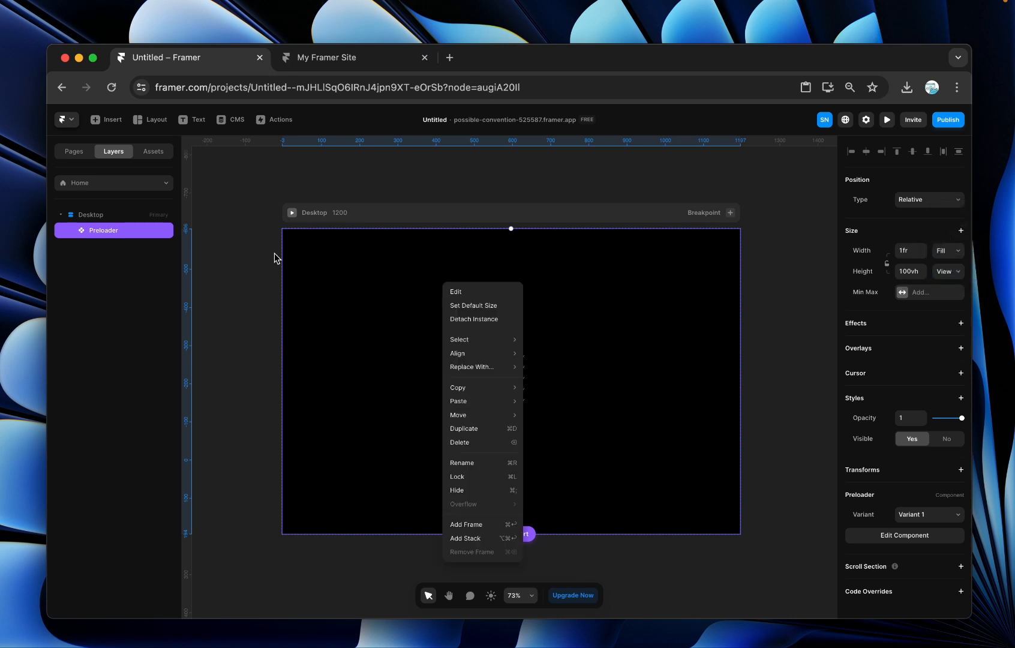
{"action": "left_click", "coordinate": [558, 343]}
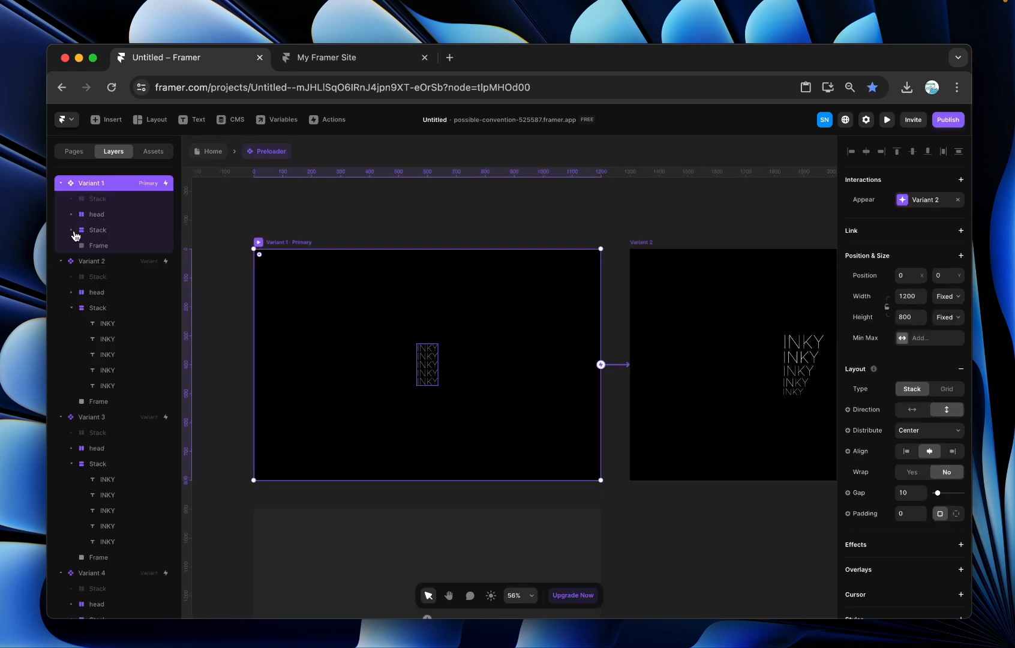
{"action": "left_click", "coordinate": [97, 199]}
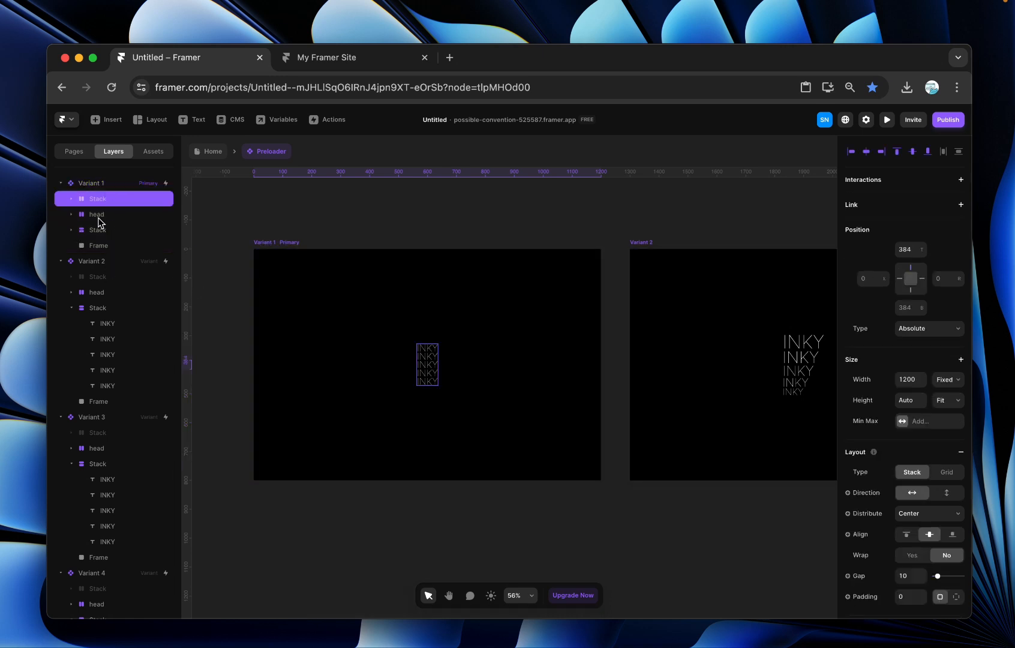
{"action": "scroll", "scroll_direction": "down", "scroll_amount": 3}
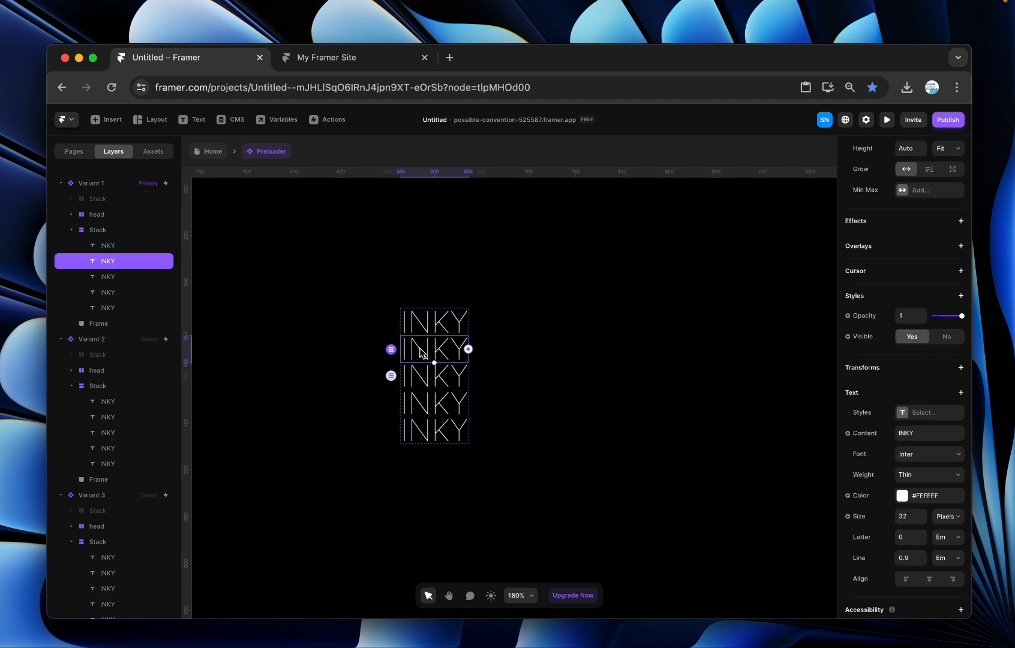
{"action": "left_click", "coordinate": [97, 230]}
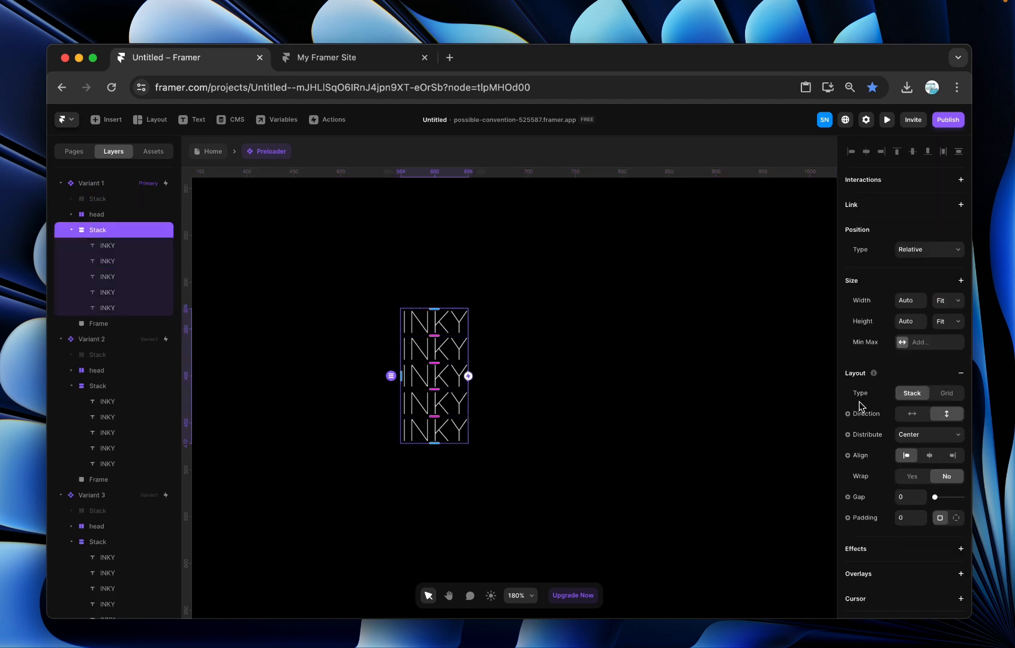
{"action": "mouse_move", "coordinate": [915, 449]}
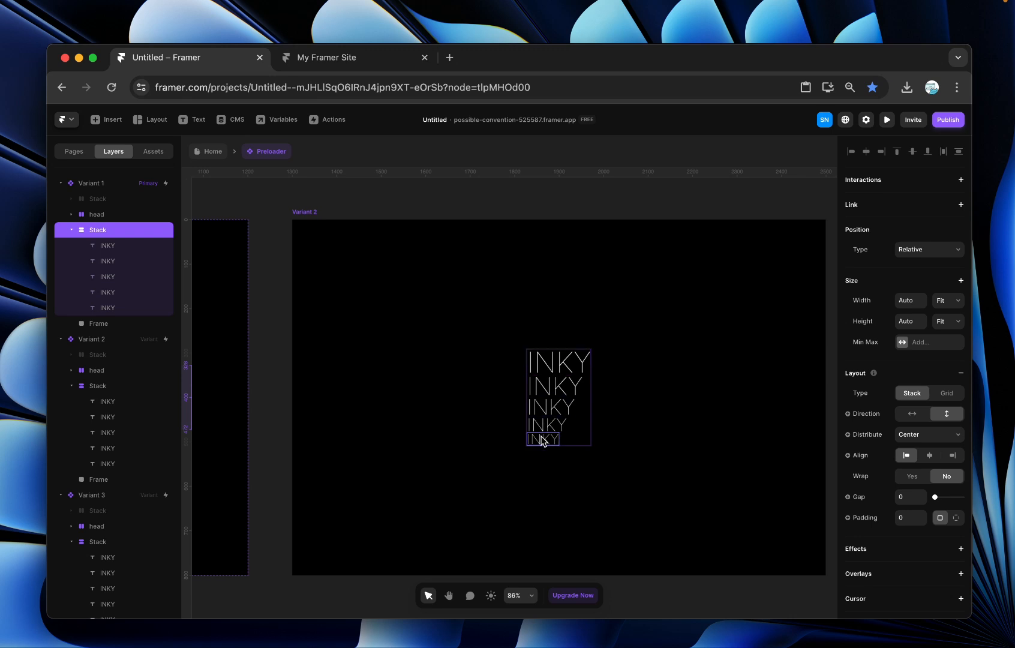
{"action": "left_click", "coordinate": [546, 439]}
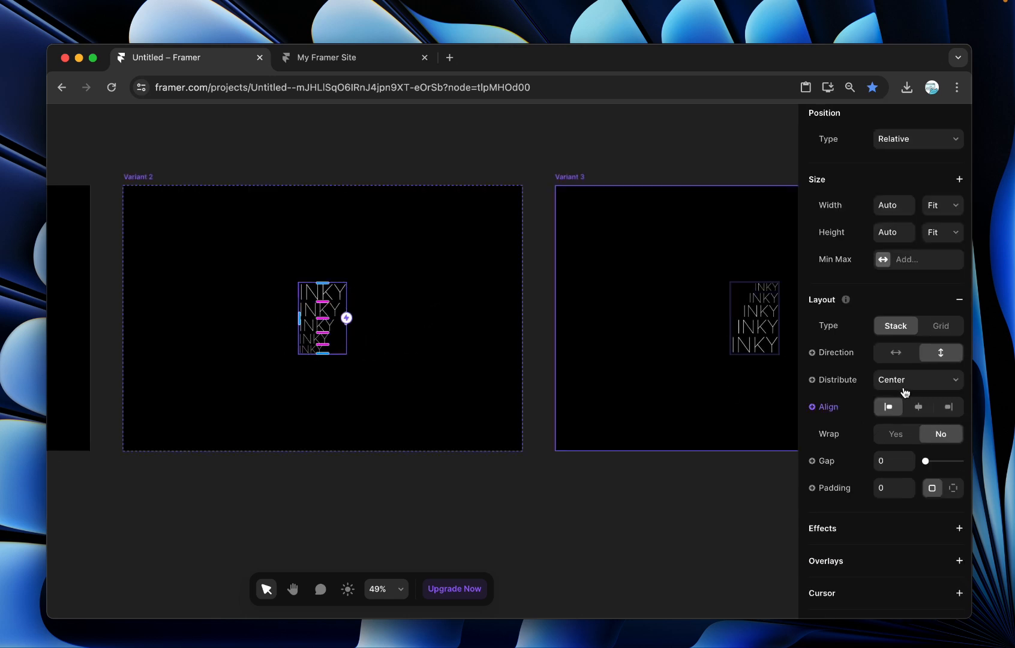
{"action": "mouse_move", "coordinate": [613, 388]}
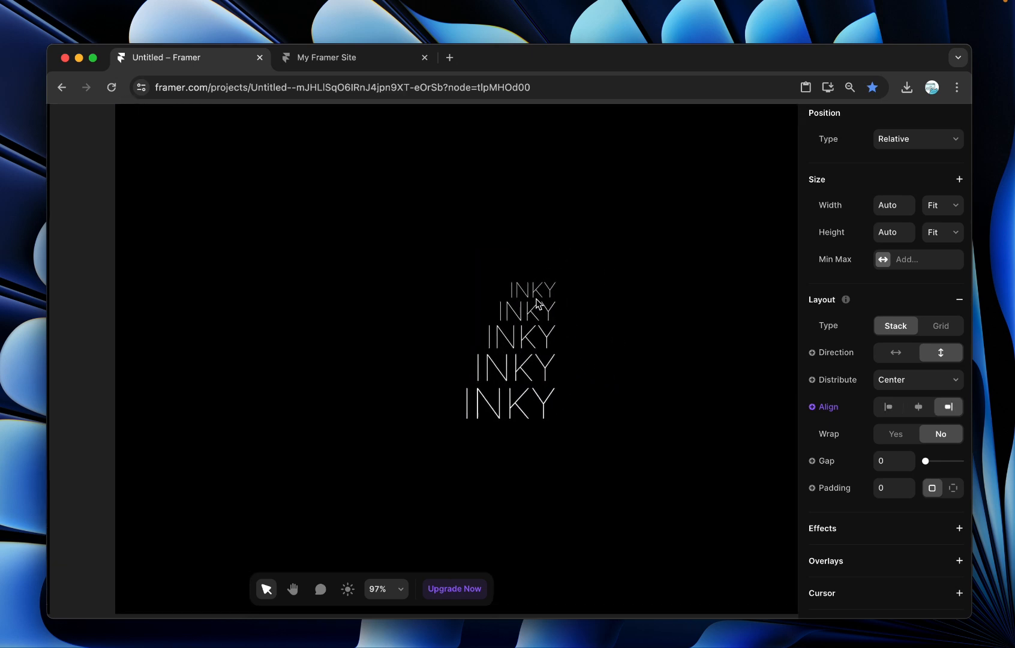
{"action": "left_click", "coordinate": [506, 401]}
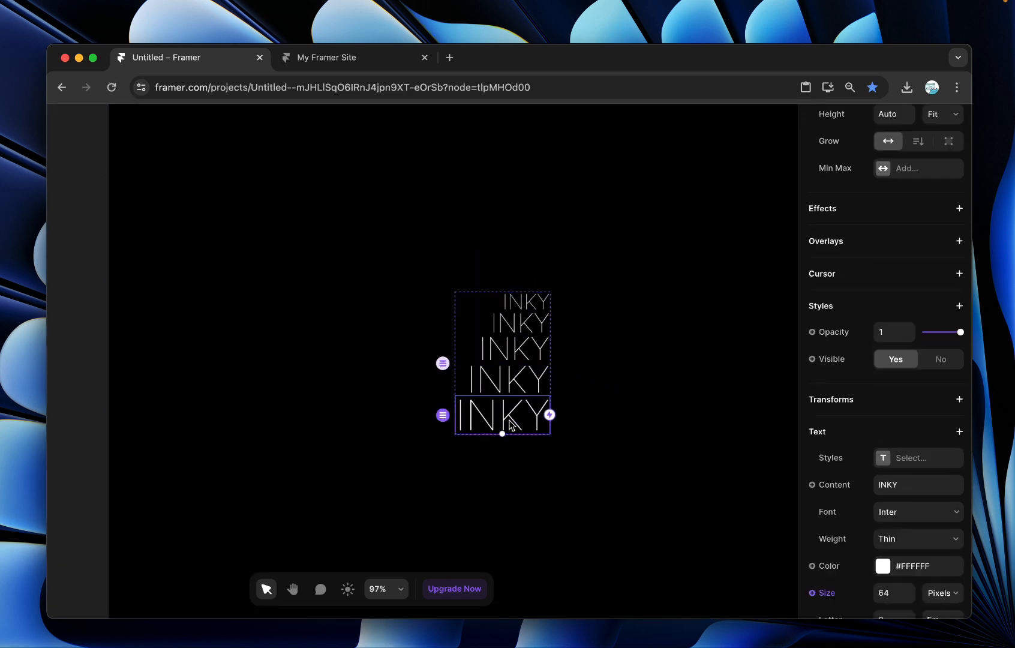
{"action": "left_click", "coordinate": [948, 406]}
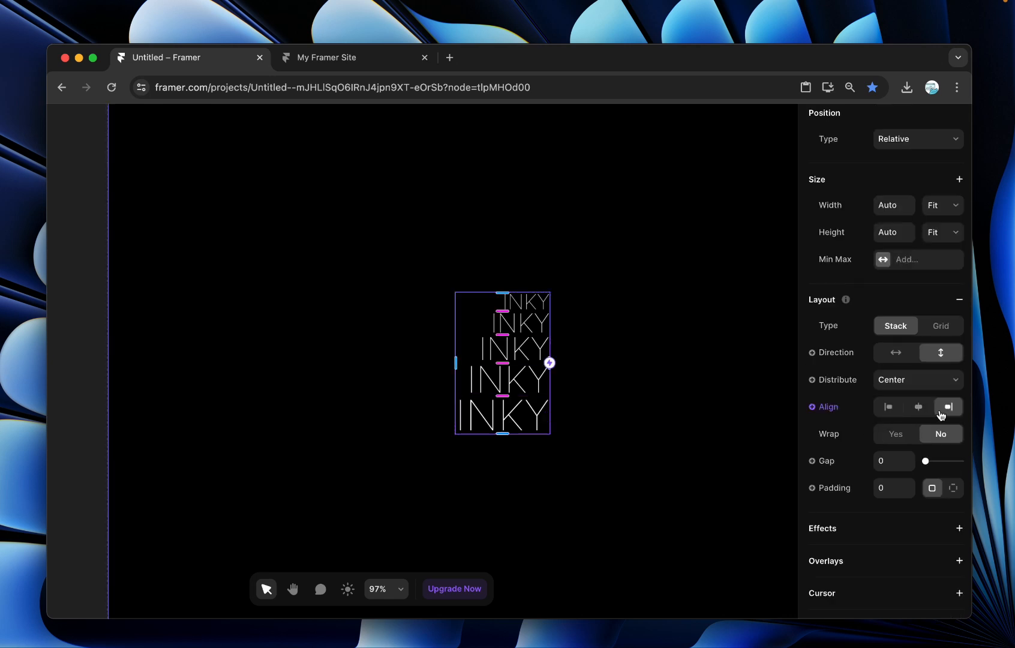
{"action": "mouse_move", "coordinate": [948, 407]}
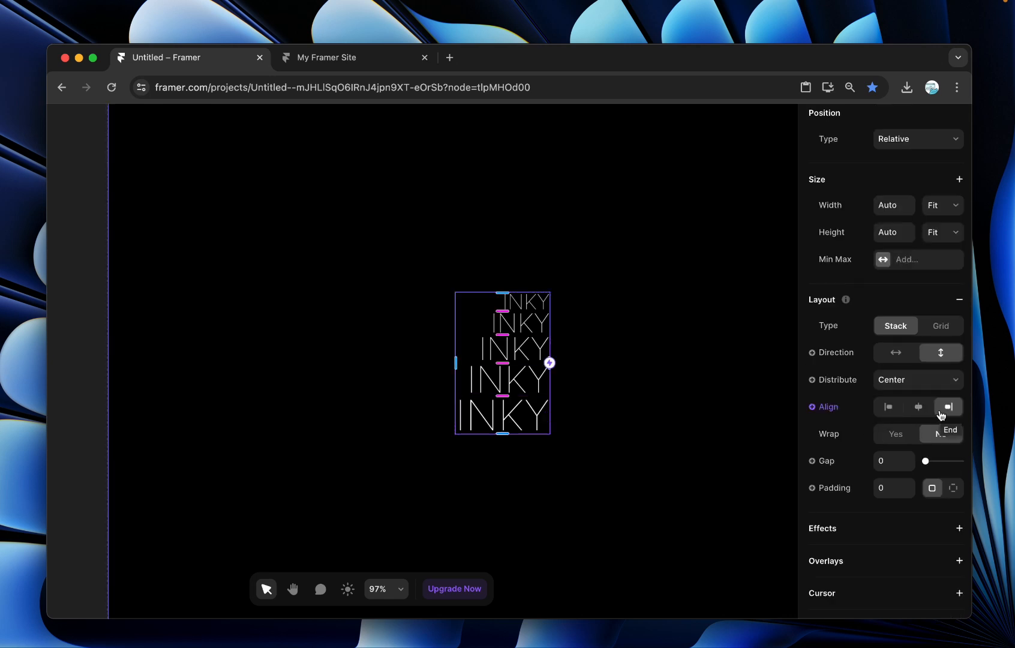
{"action": "scroll", "scroll_direction": "down", "scroll_amount": 3}
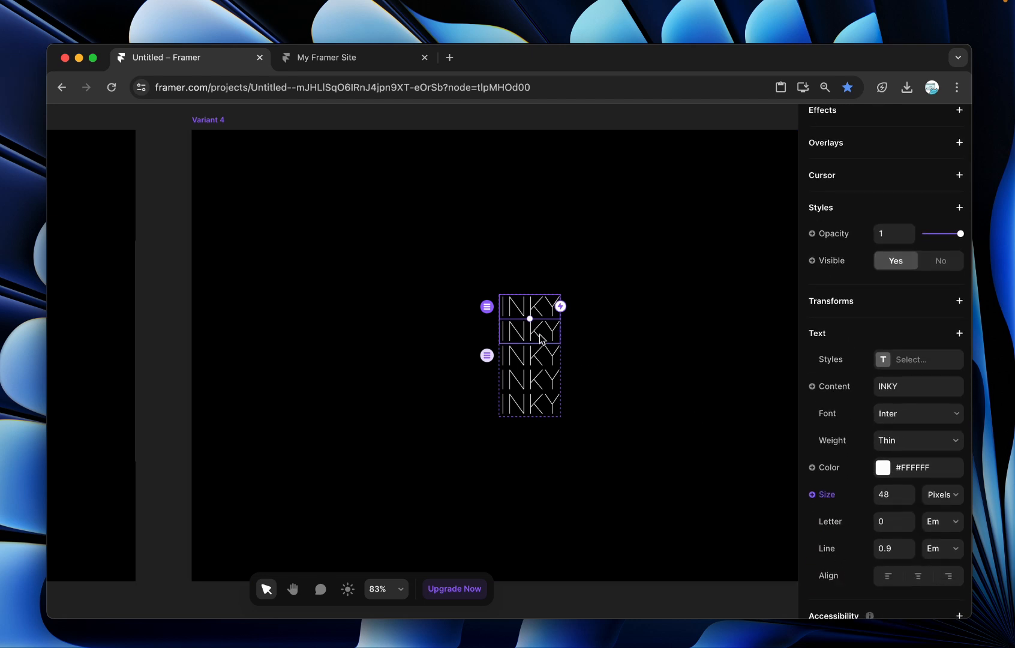
{"action": "scroll", "scroll_direction": "down", "scroll_amount": 3}
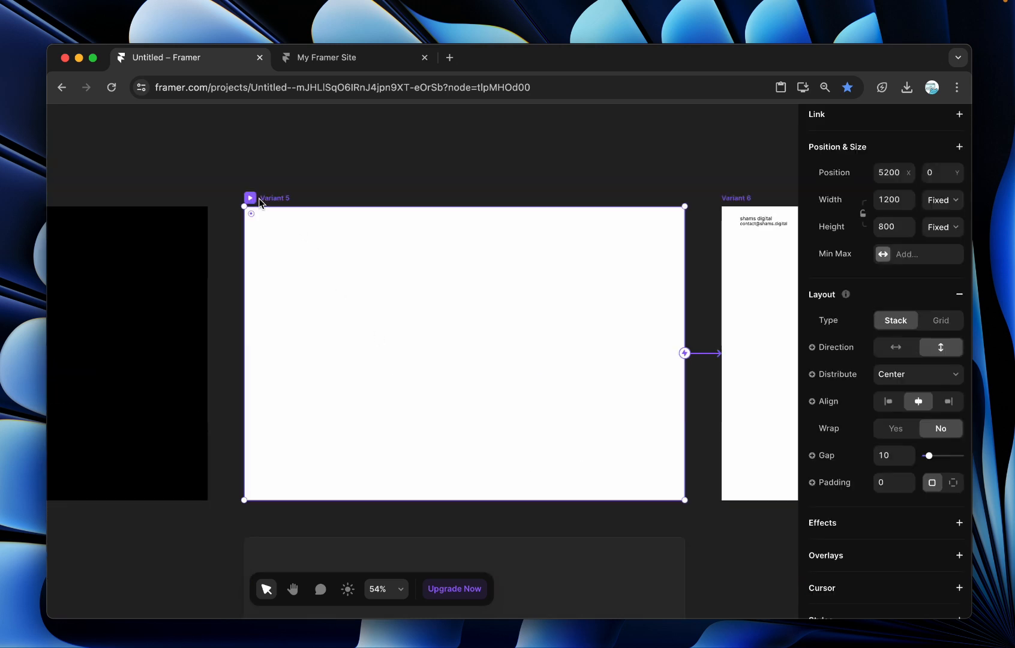
{"action": "mouse_move", "coordinate": [325, 317]}
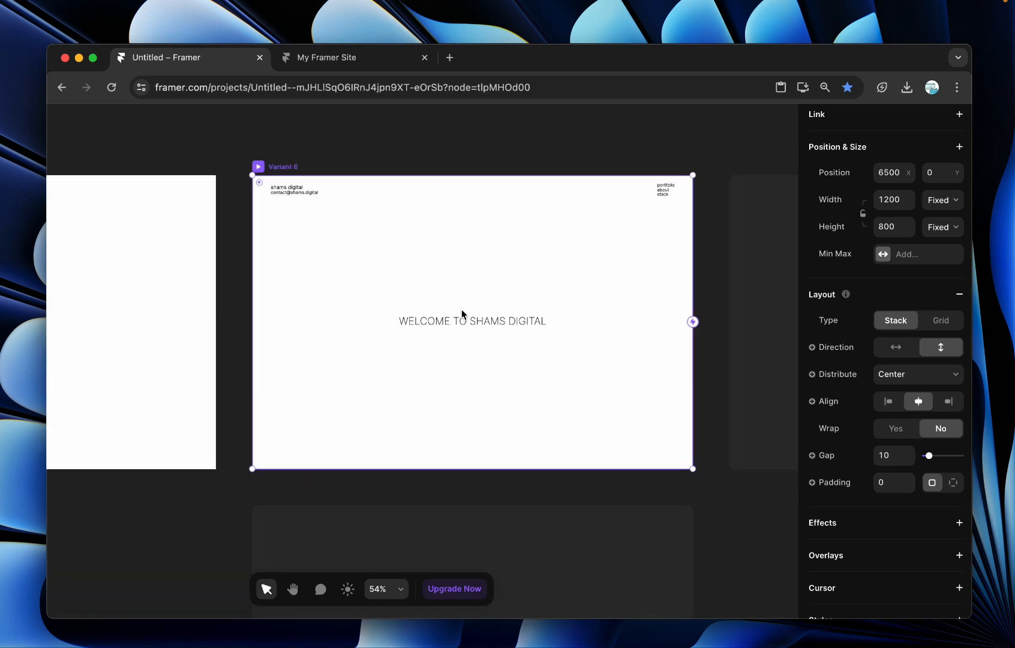
{"action": "left_click", "coordinate": [664, 189]}
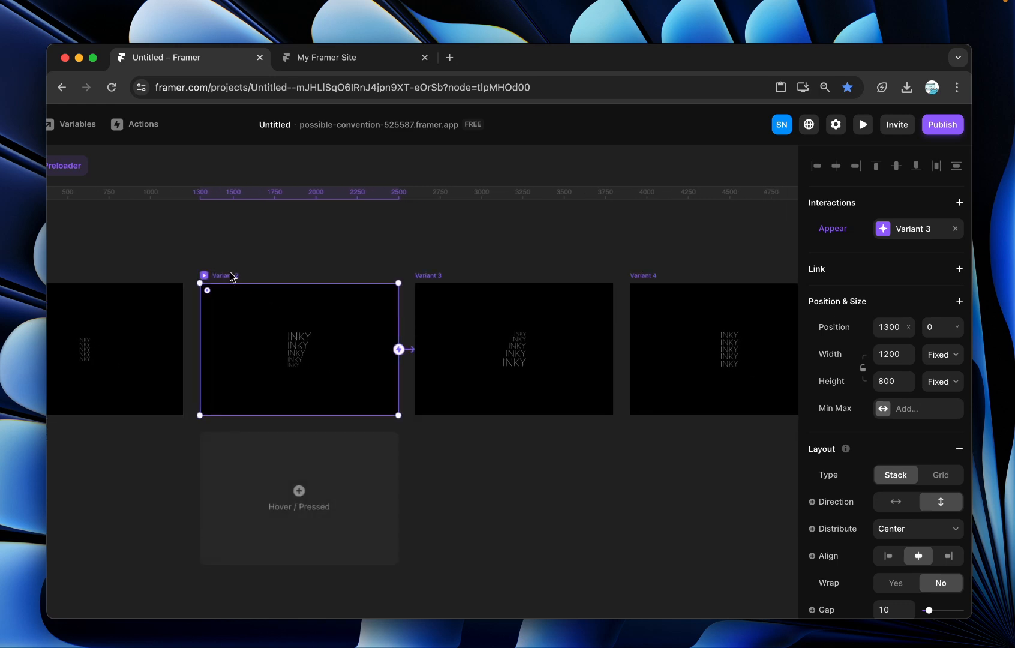
Step: Check Variant 5's spring Appear transition to Variant 6, then run a live preview of the home page
{"action": "left_click", "coordinate": [401, 349]}
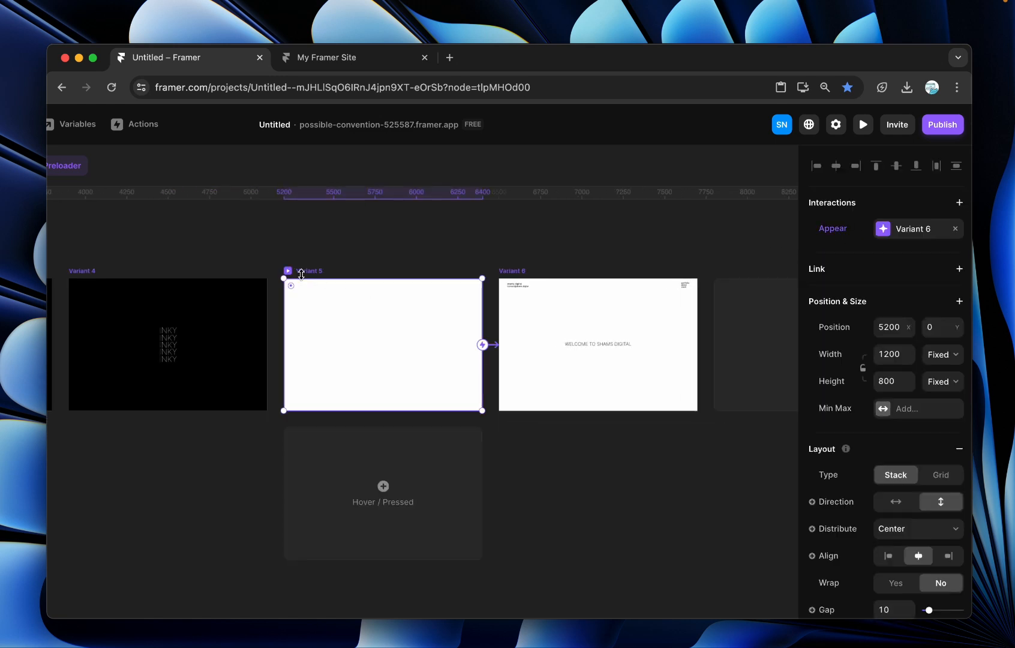
{"action": "scroll", "scroll_direction": "down", "scroll_amount": 3}
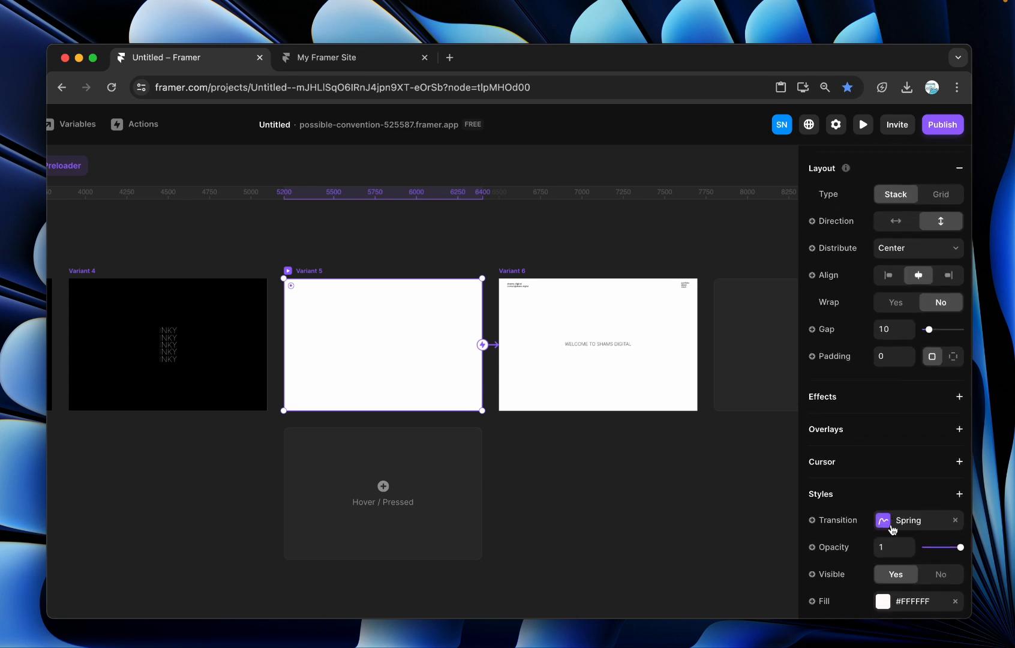
{"action": "left_click", "coordinate": [909, 519]}
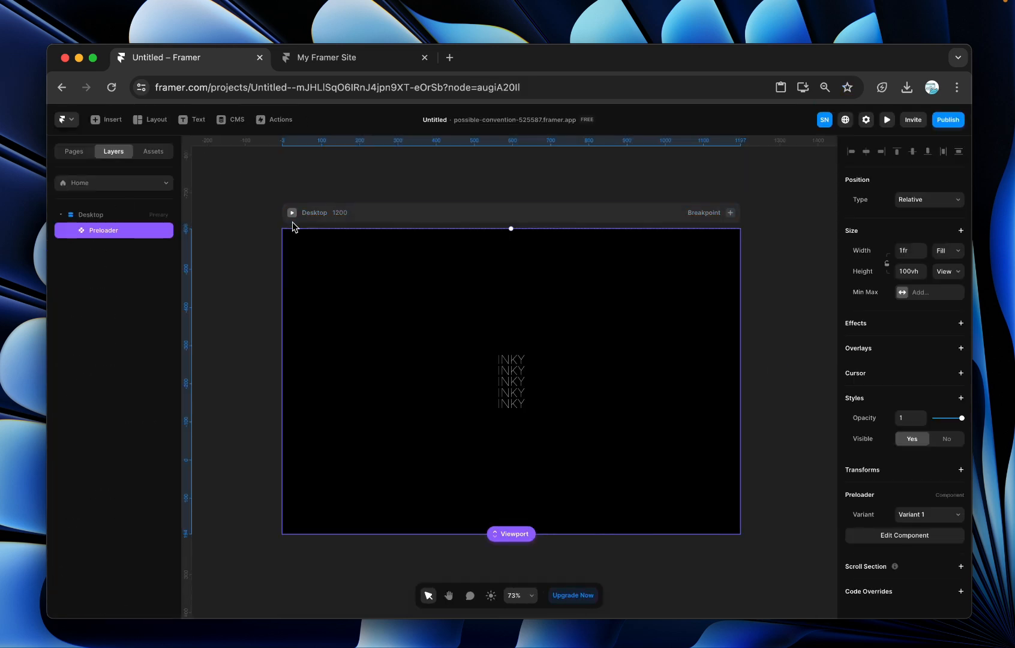
{"action": "left_click", "coordinate": [886, 120]}
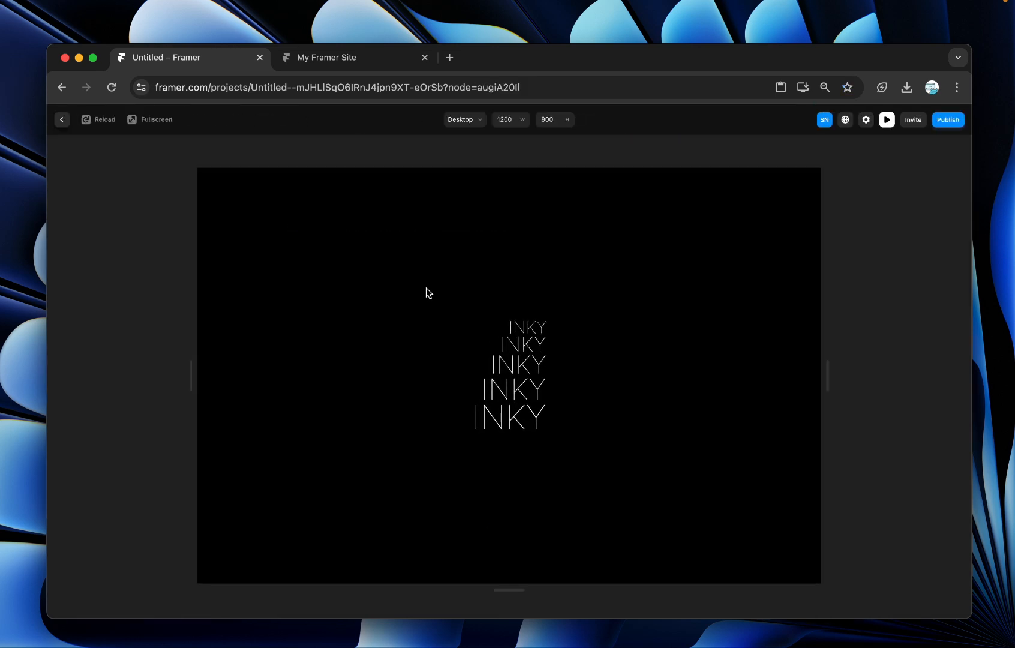